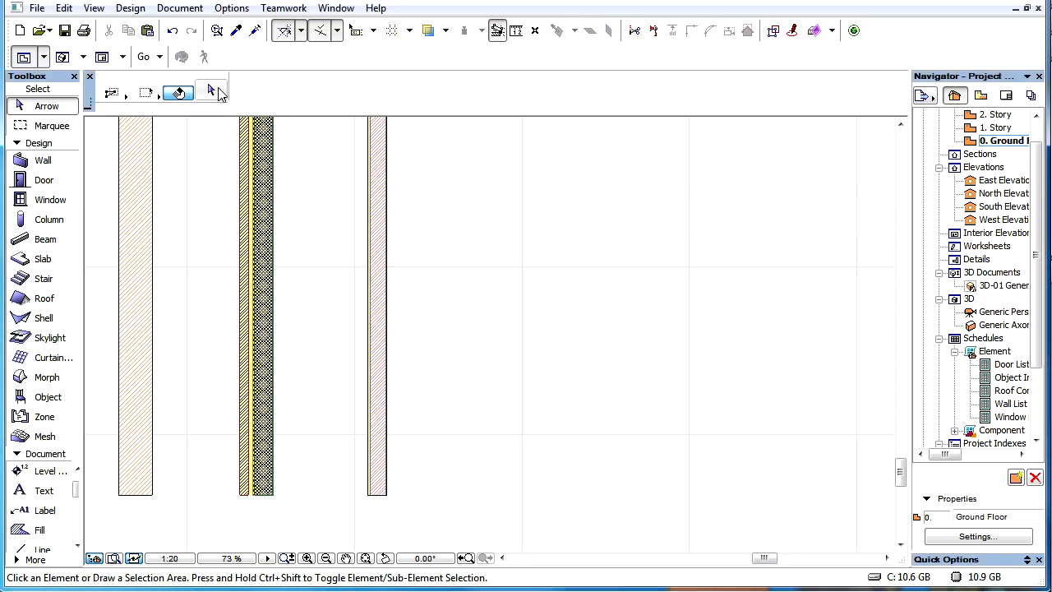
Open the Edit menu on the ground-floor plan
left_click(63, 8)
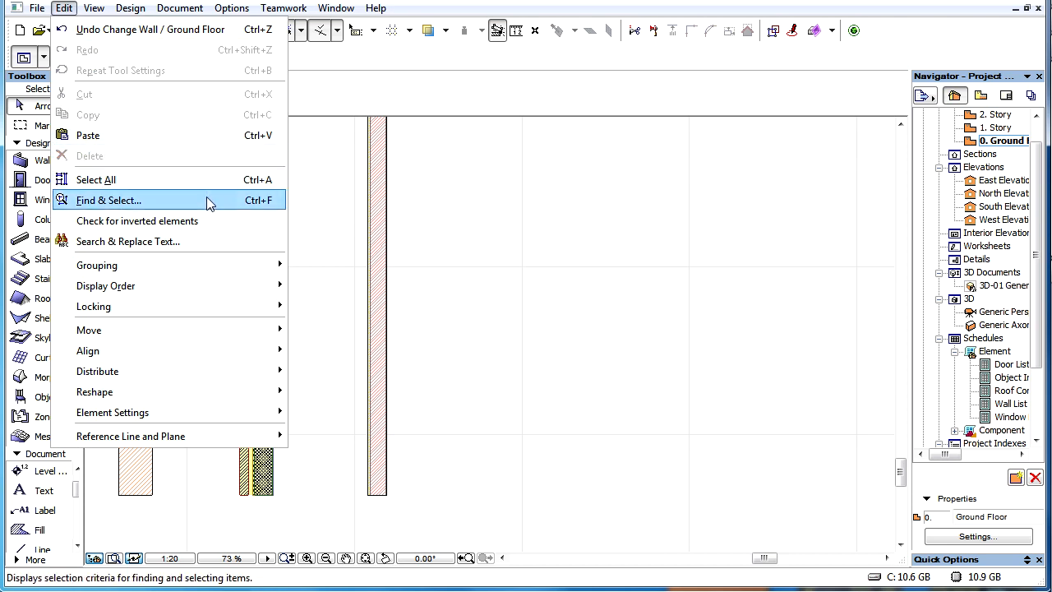
In Find & Select, set the second rule to Building Material is Masonry Block - Structural
left_click(108, 200)
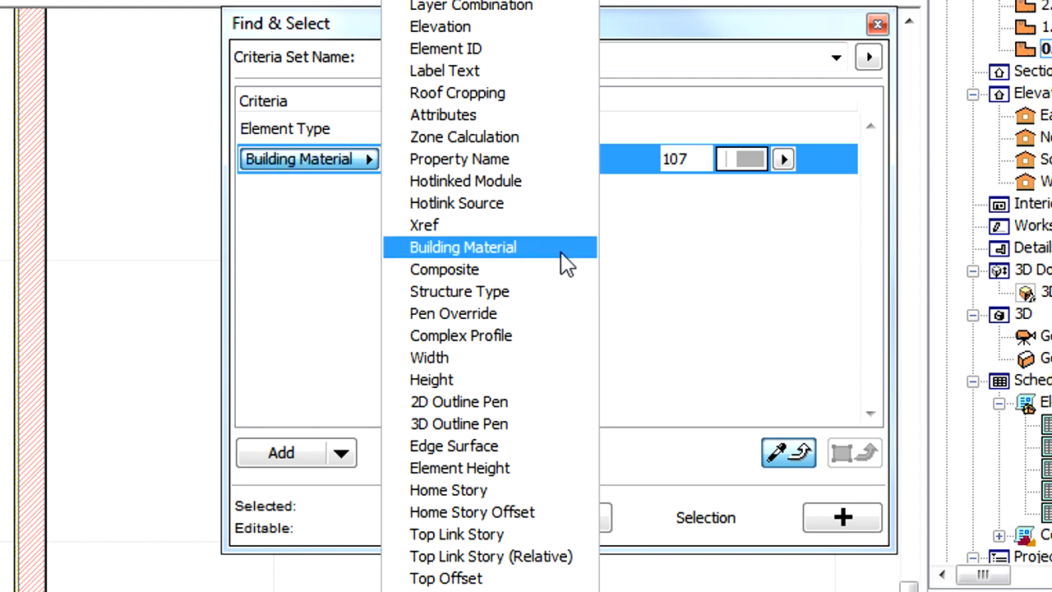
left_click(462, 247)
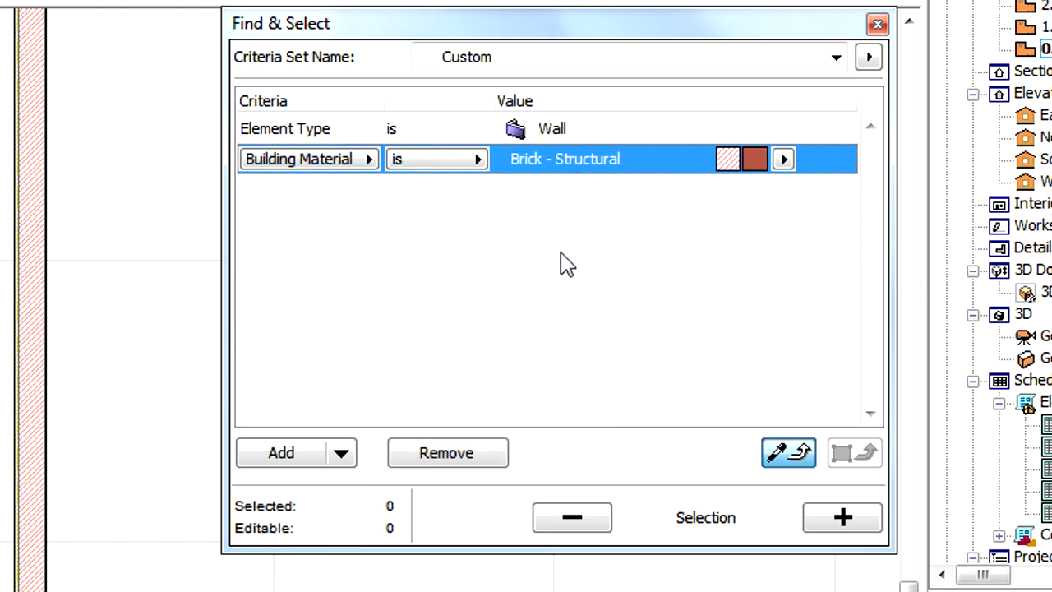
left_click(781, 159)
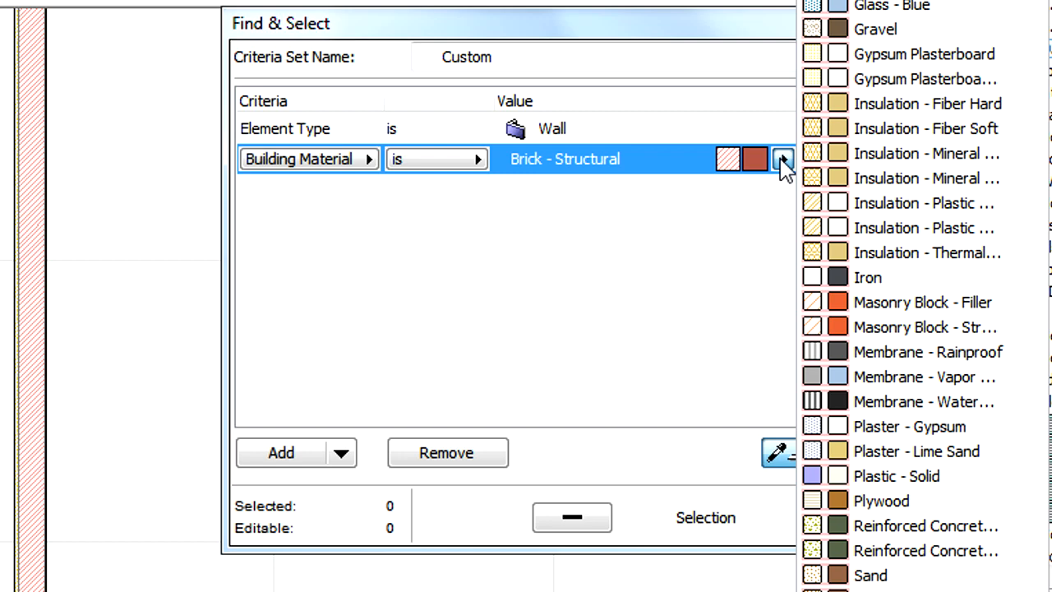
left_click(924, 326)
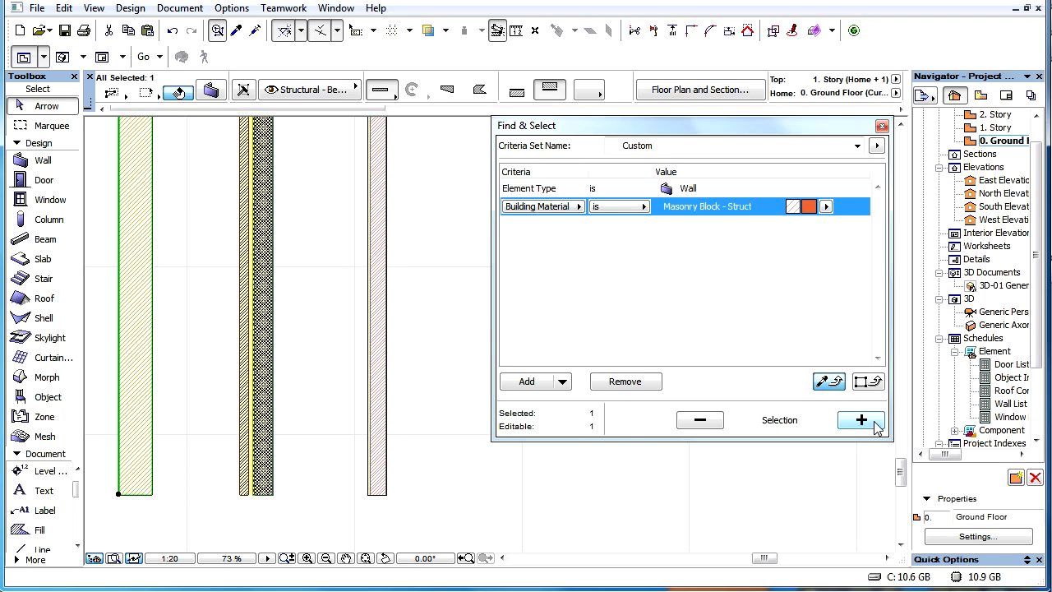
Add the matching masonry block wall to the selection
left_click(860, 419)
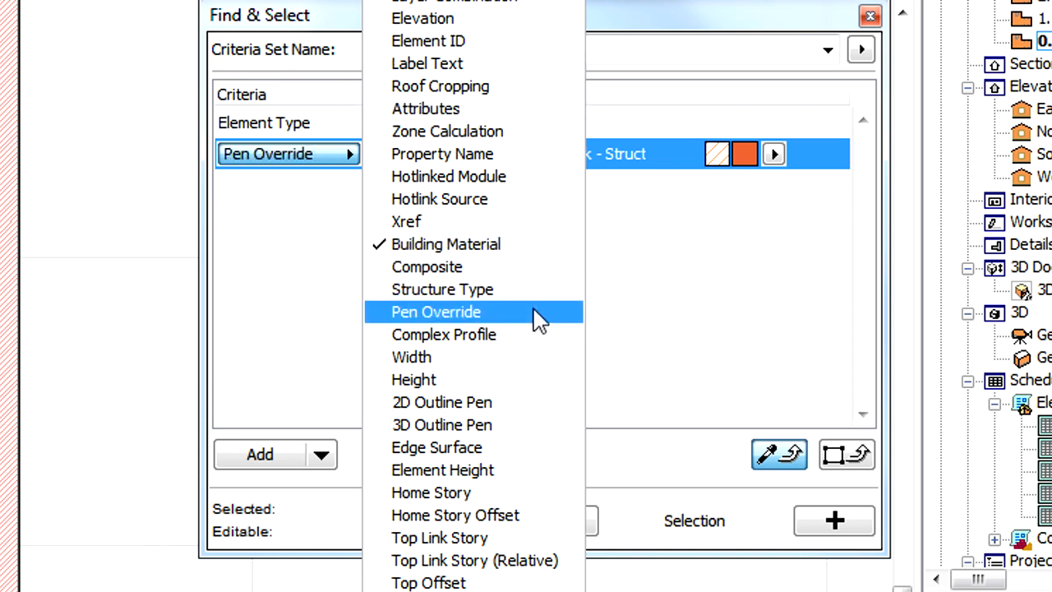
Change the second rule to Pen Override is not None
left_click(436, 312)
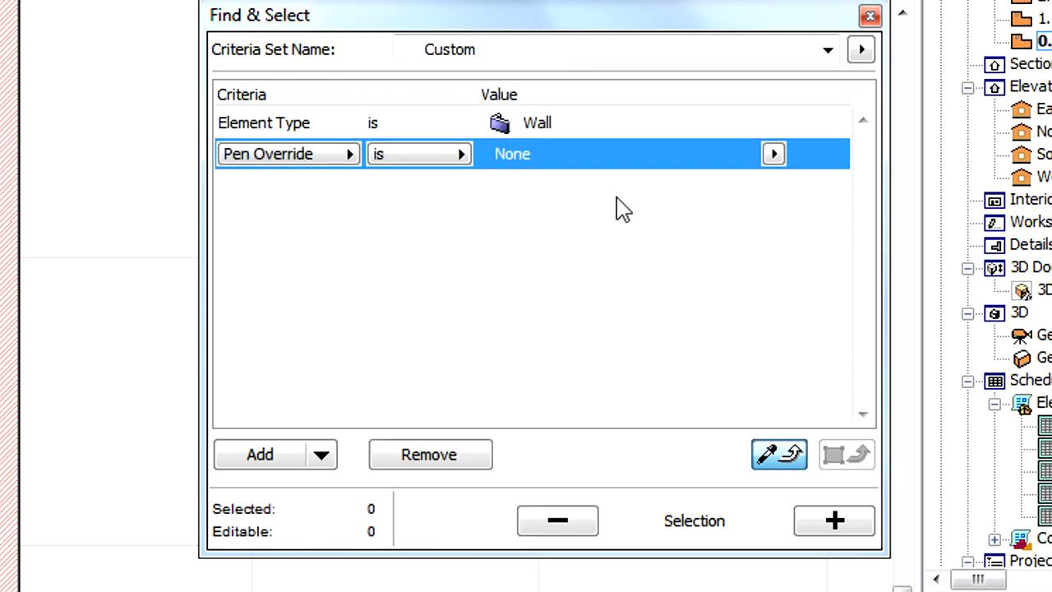
left_click(773, 154)
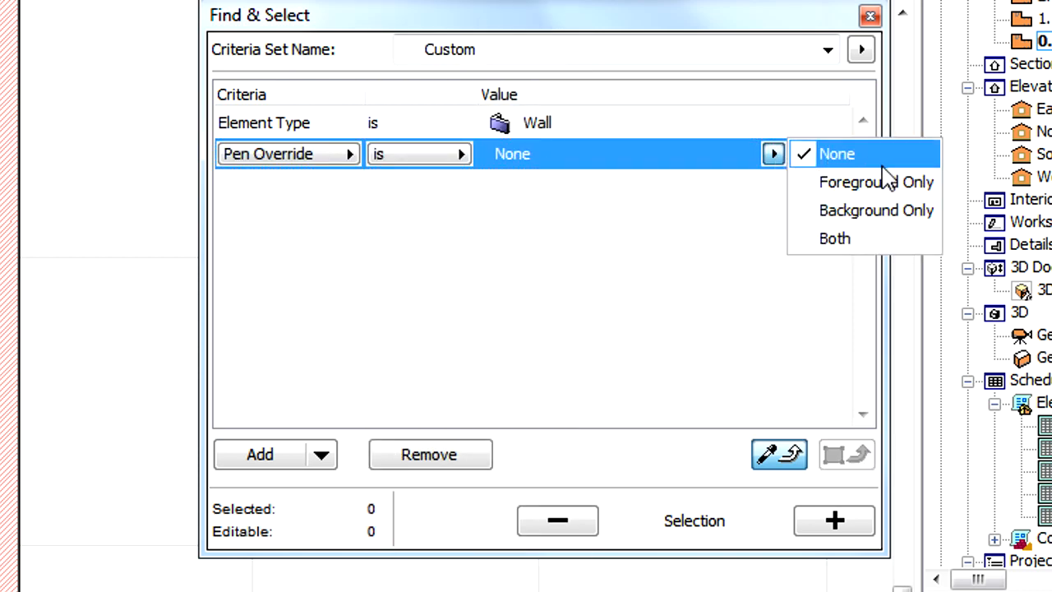
mouse_move(835, 238)
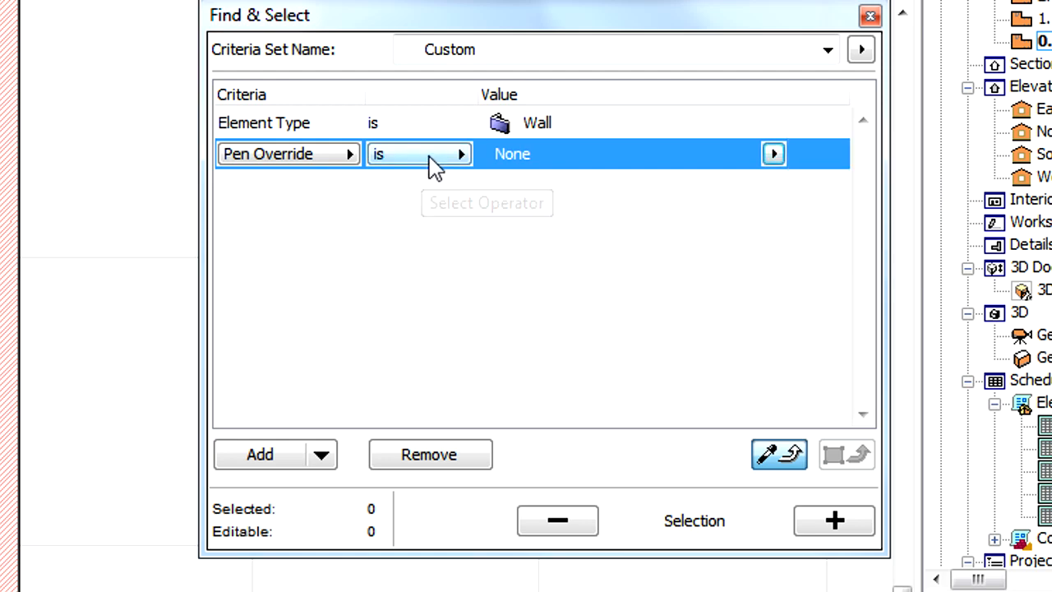
left_click(418, 154)
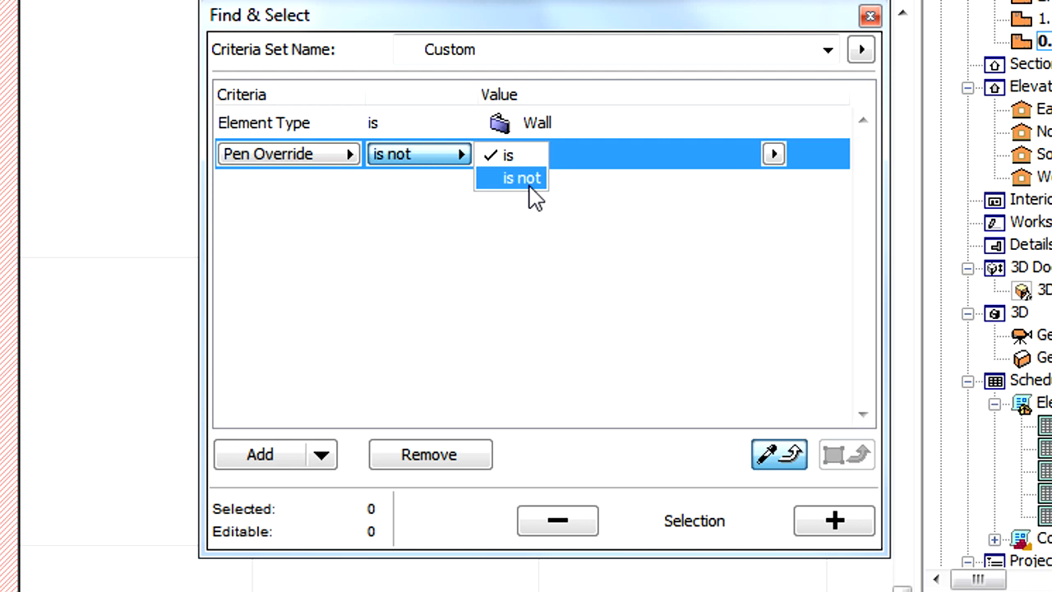
left_click(520, 178)
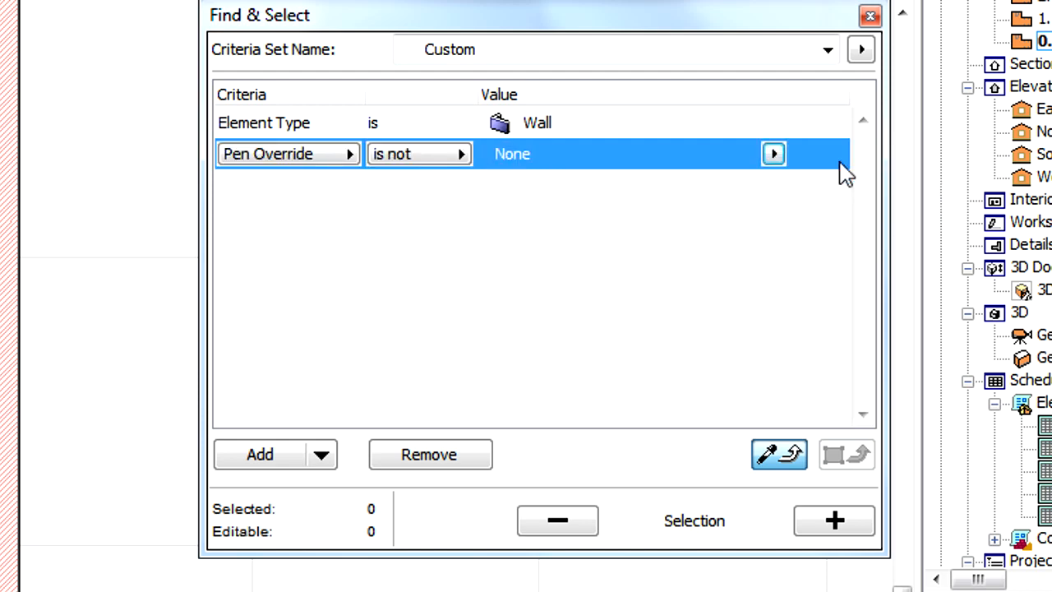
left_click(833, 520)
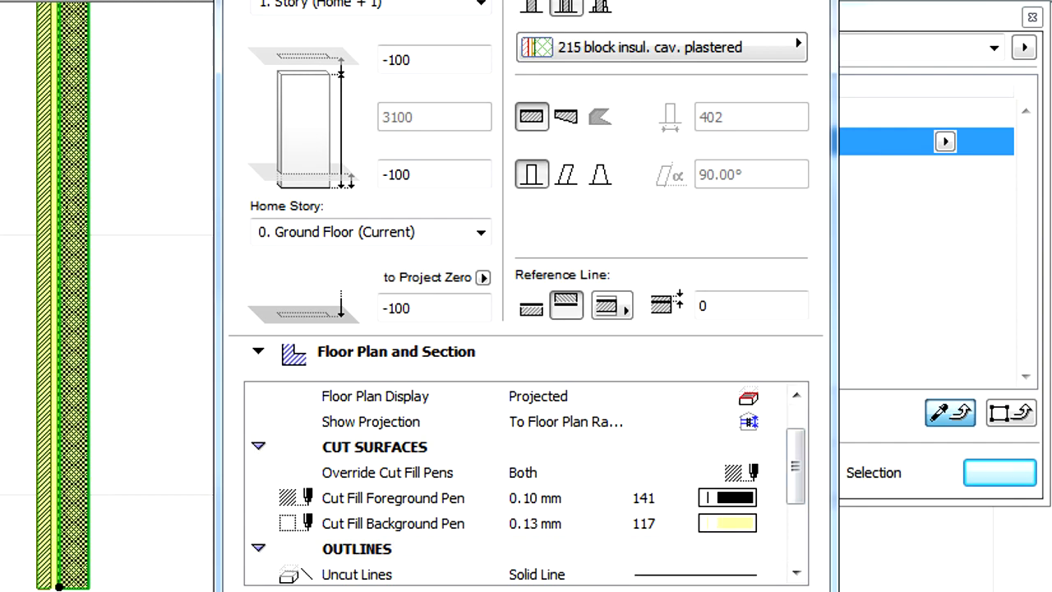
Close Wall Selection Settings after confirming cut fill pens are overridden for both
left_click(362, 139)
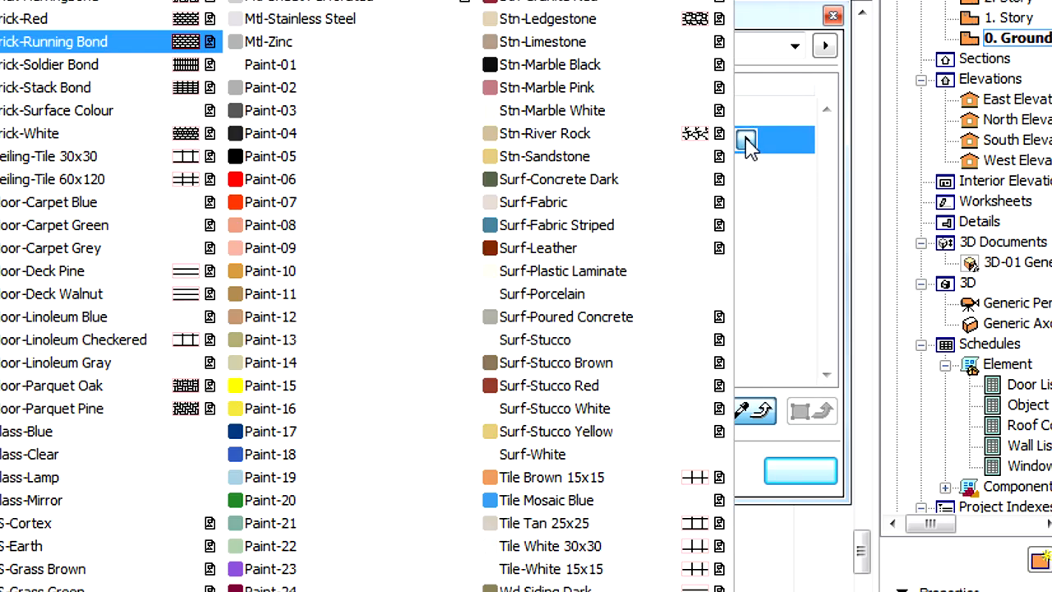
Choose Paint-06 from the surface list for the Surface Override rule
left_click(269, 179)
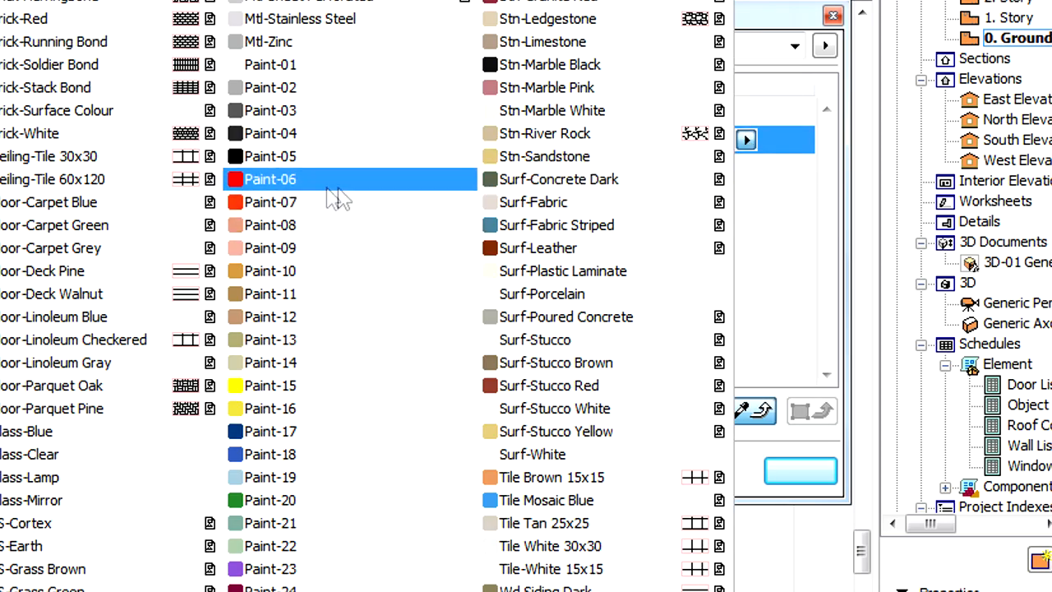
mouse_move(378, 198)
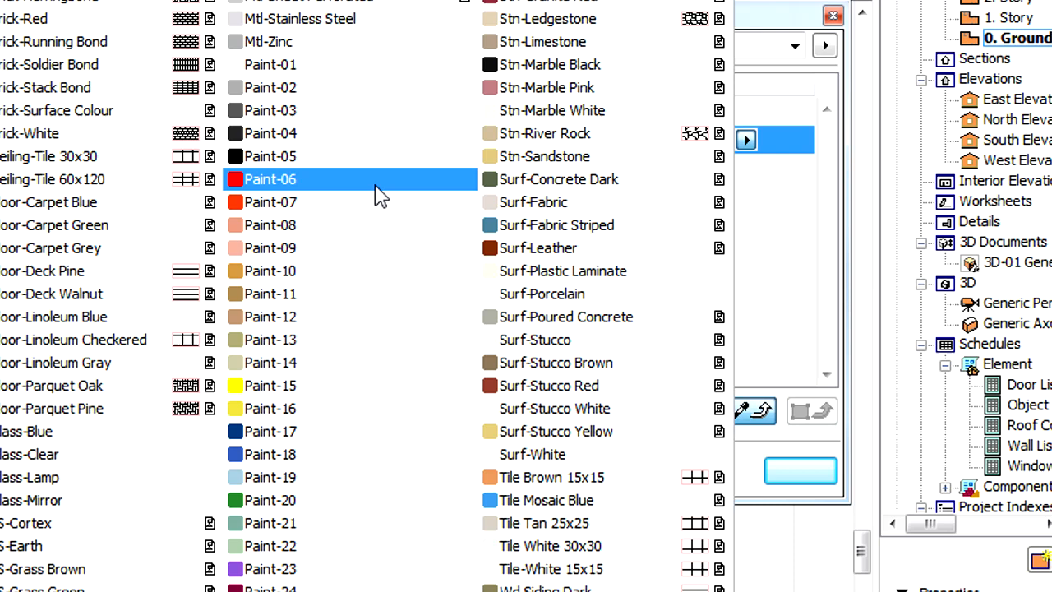